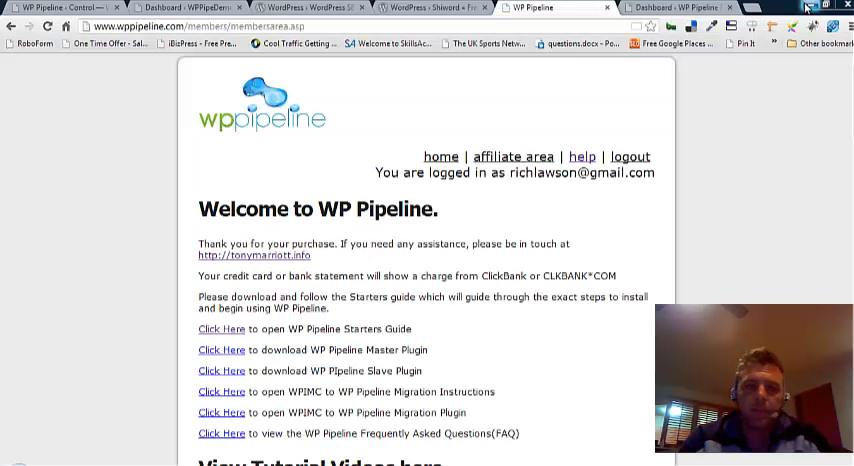
mouse_move(501, 206)
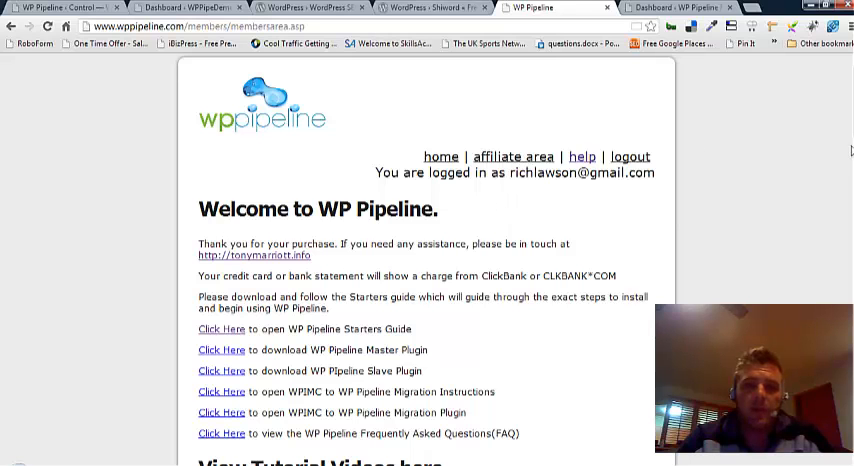
Step: Switch to the WP Pipeline - Control tab showing one stored plugin and one theme
scroll("down", 3)
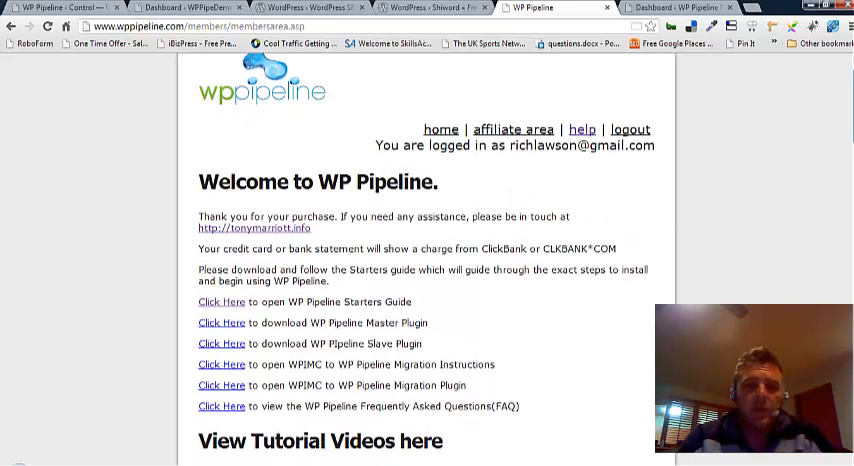
scroll("down", 3)
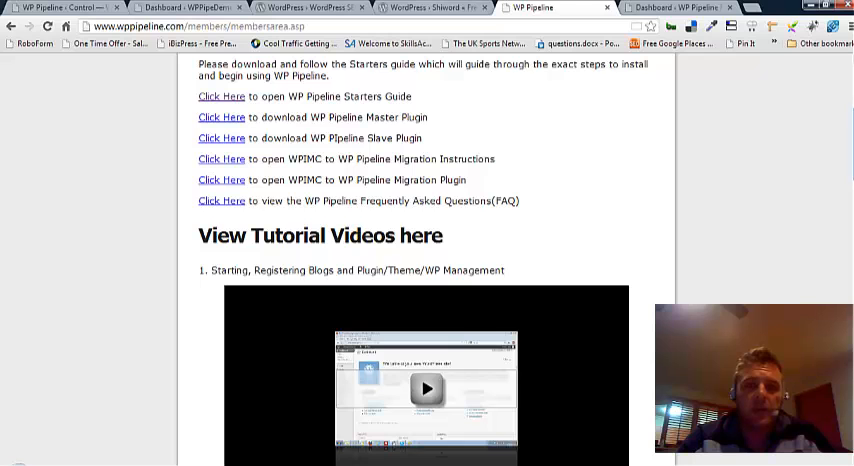
scroll("down", 3)
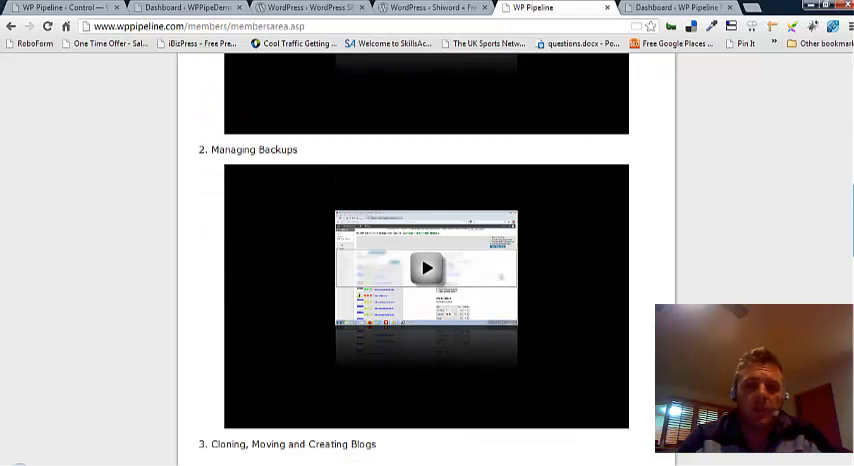
scroll("down", 3)
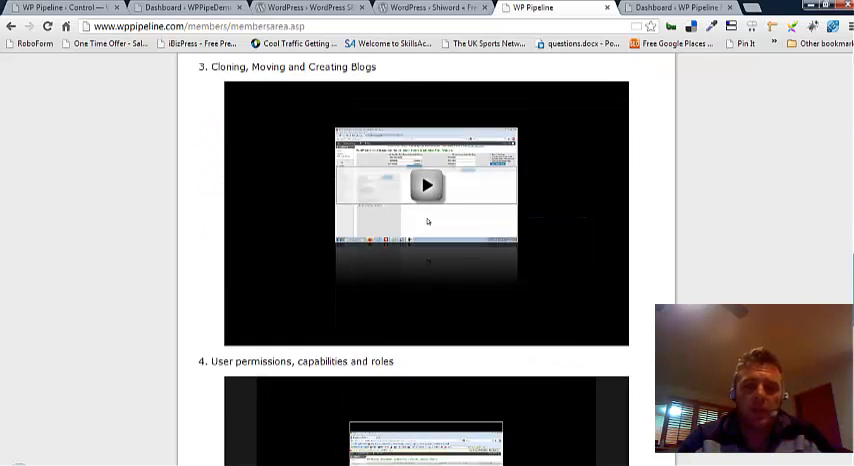
scroll("down", 3)
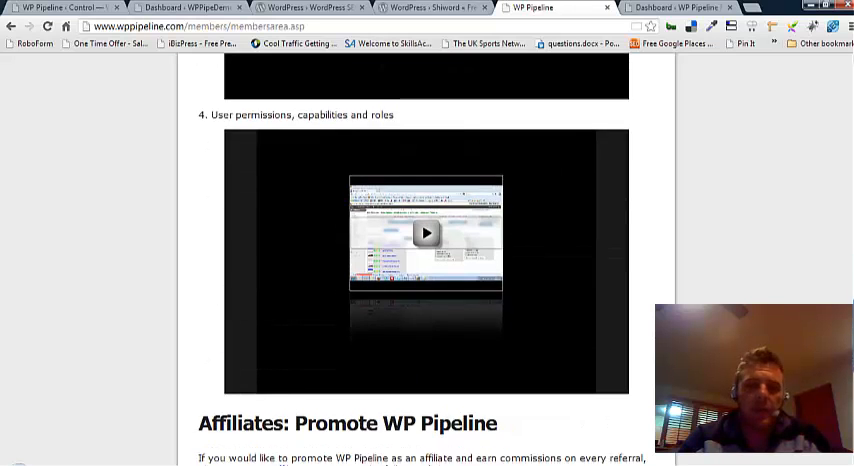
scroll("up", 3)
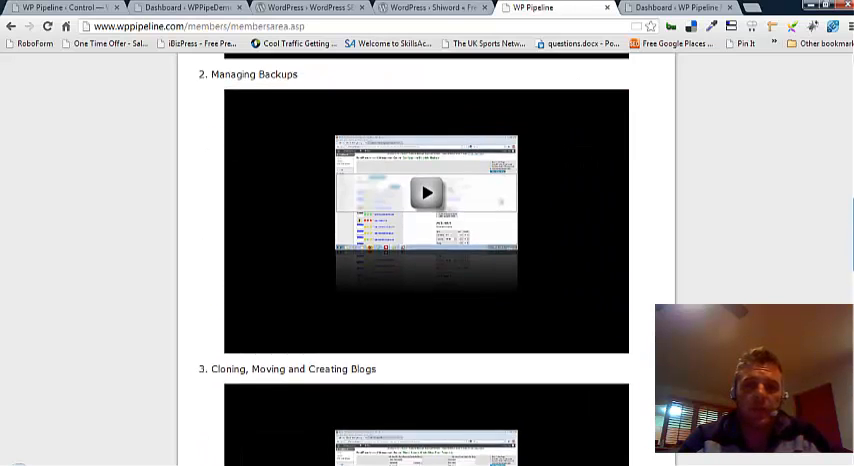
scroll("up", 3)
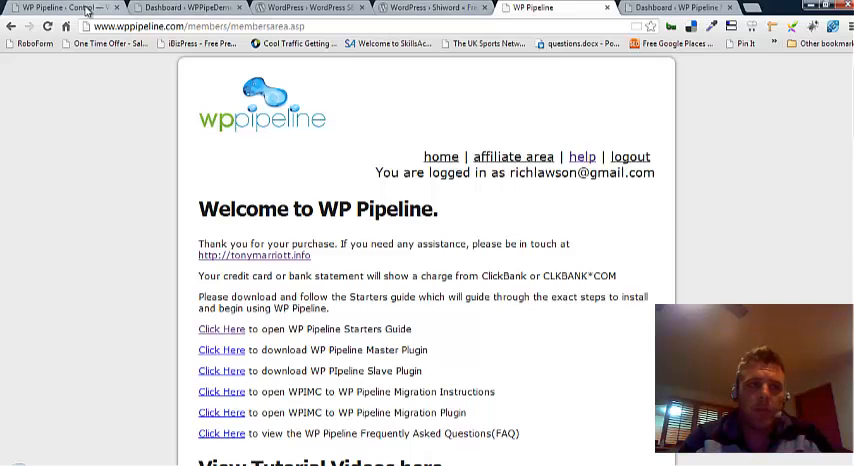
left_click(55, 8)
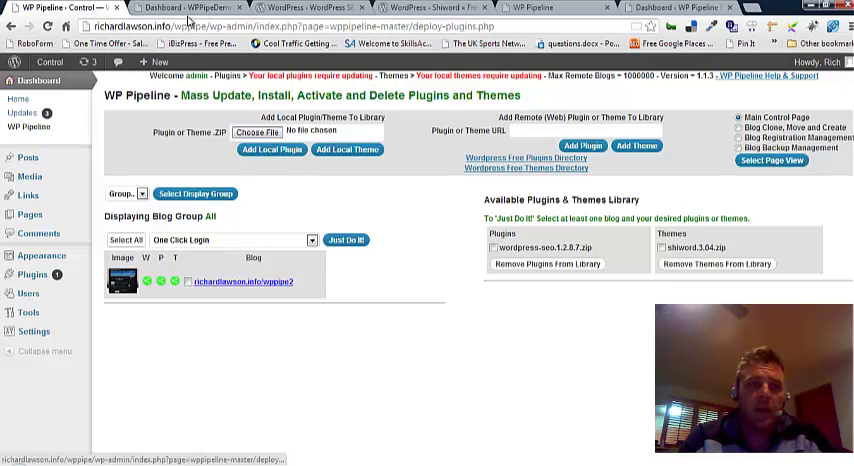
left_click(185, 8)
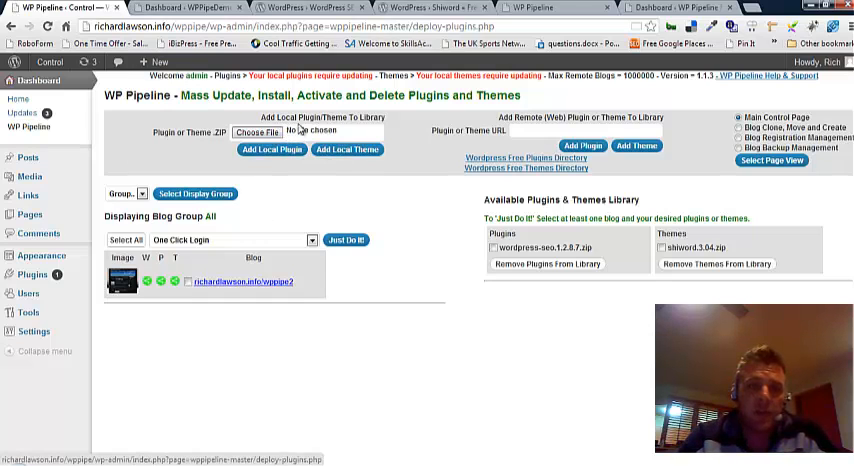
mouse_move(527, 168)
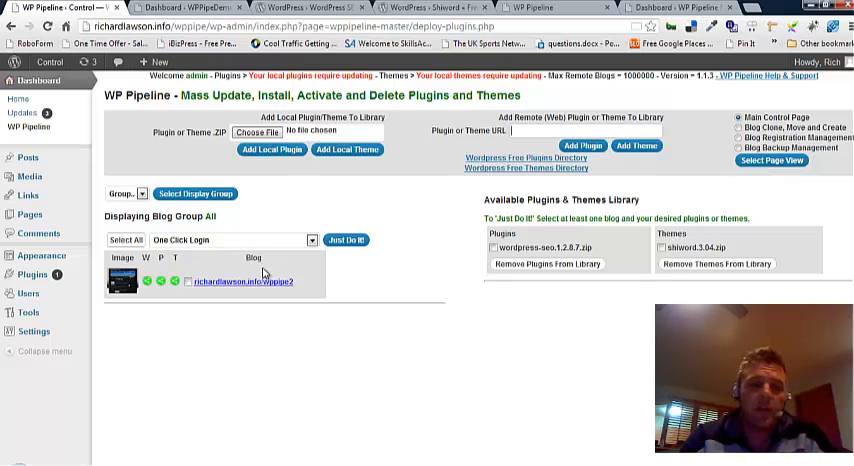
mouse_move(208, 348)
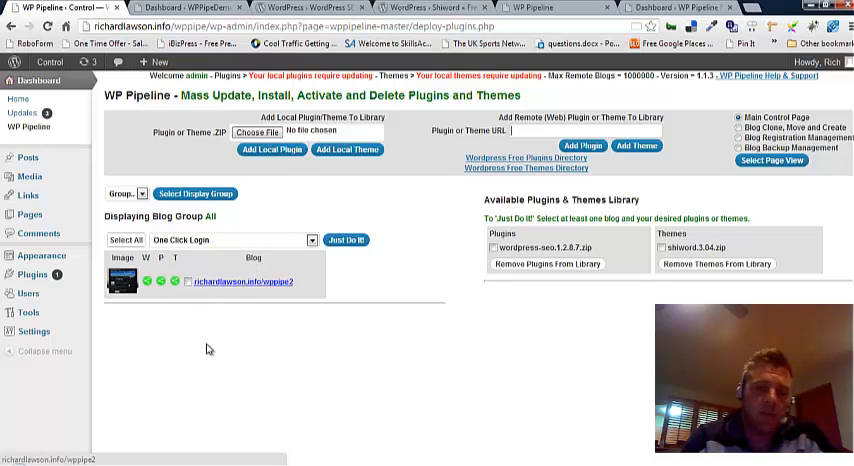
mouse_move(192, 444)
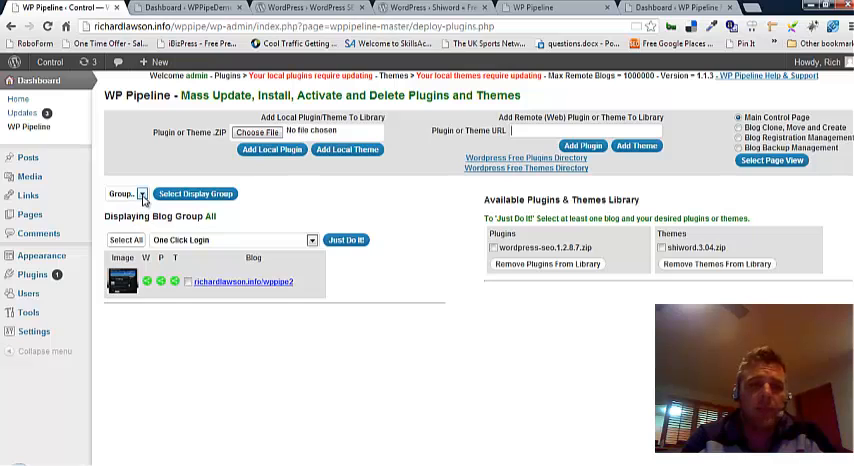
left_click(142, 193)
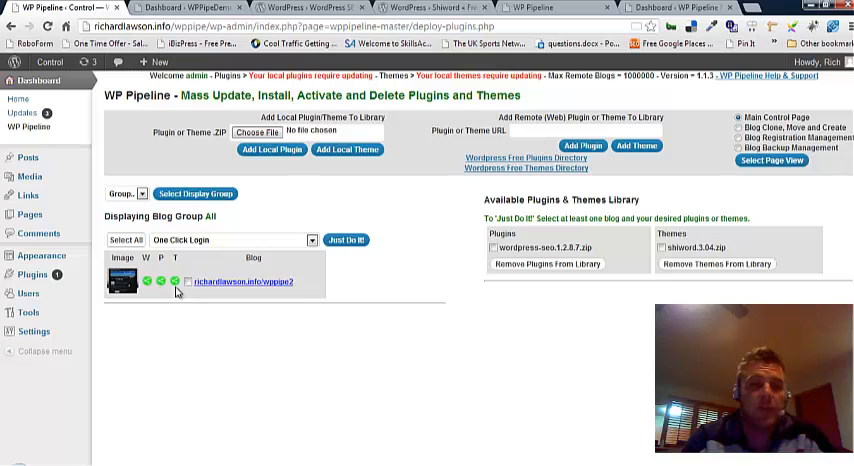
mouse_move(153, 294)
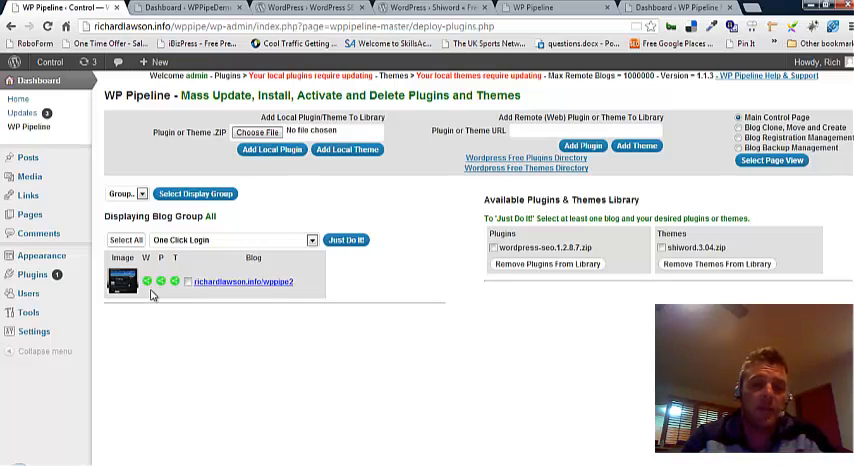
mouse_move(570, 291)
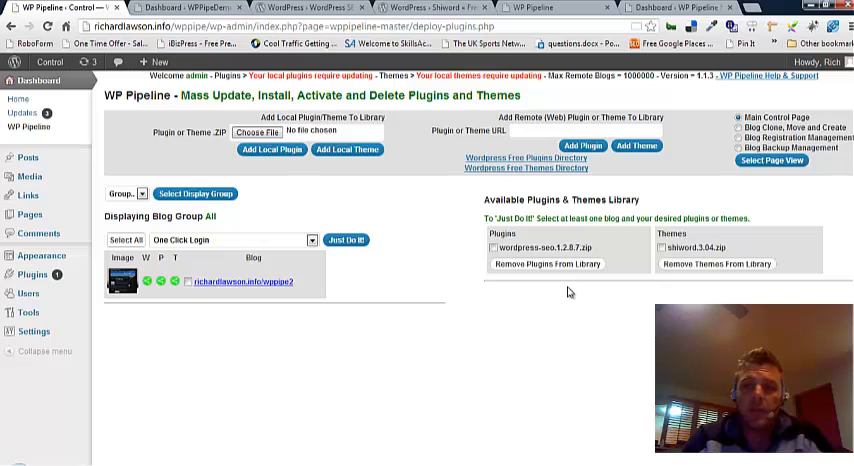
mouse_move(580, 108)
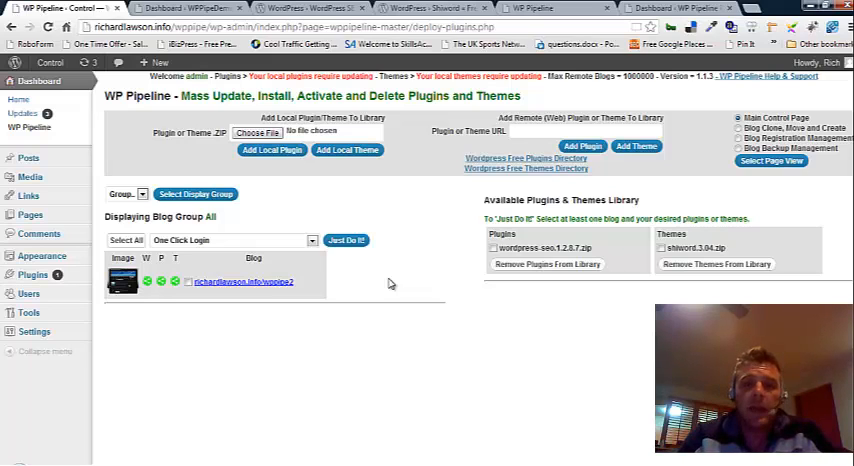
mouse_move(631, 299)
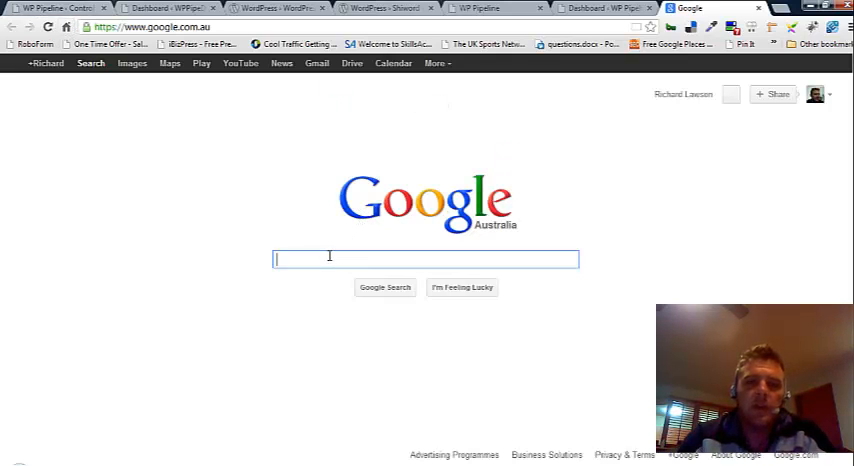
Step: Repeat the site:wppipelinereview.net search with omitted results included, listing two pages
type("site:wppipelinereview.net")
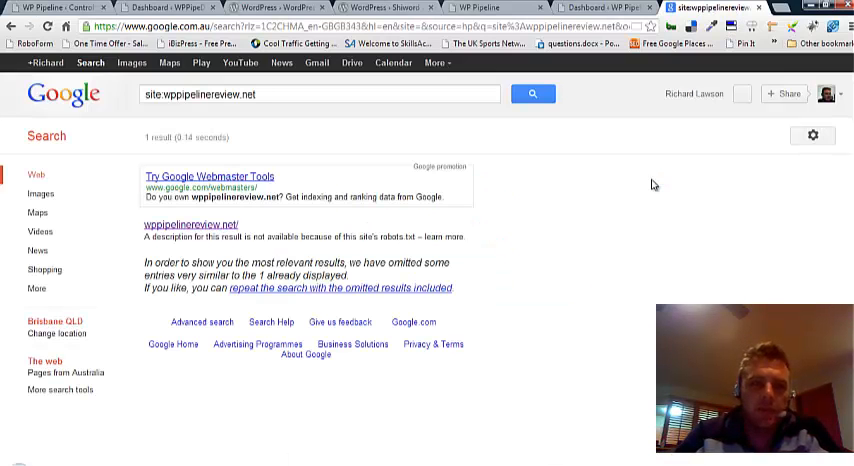
mouse_move(383, 243)
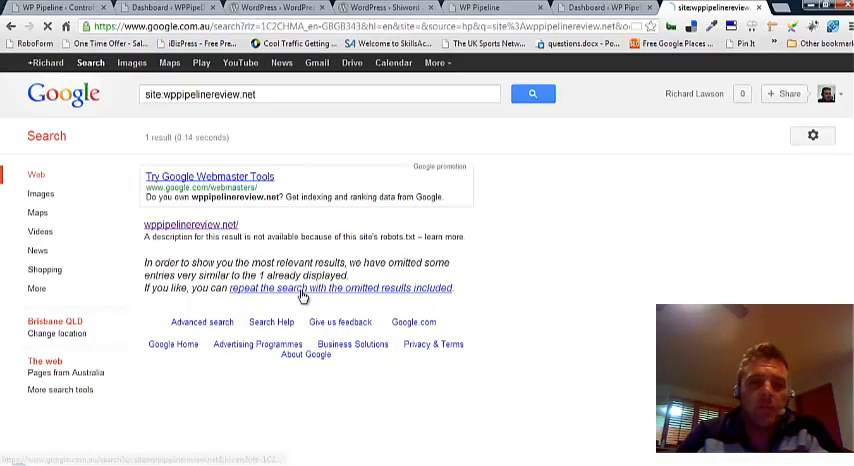
left_click(340, 288)
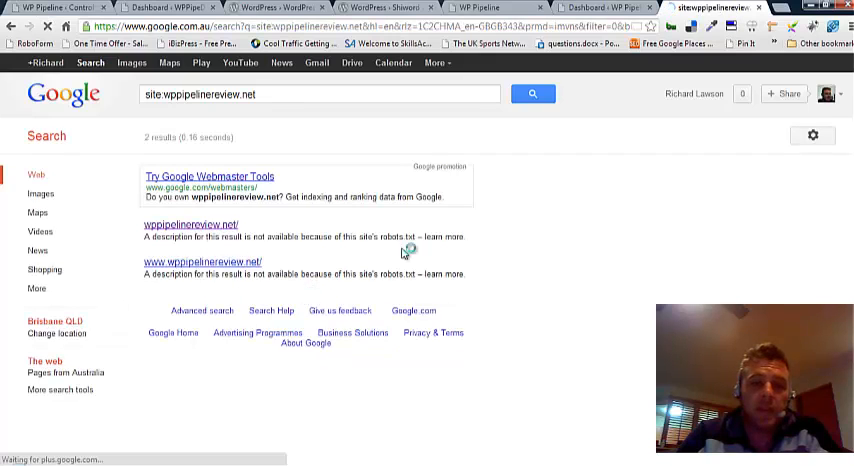
mouse_move(385, 289)
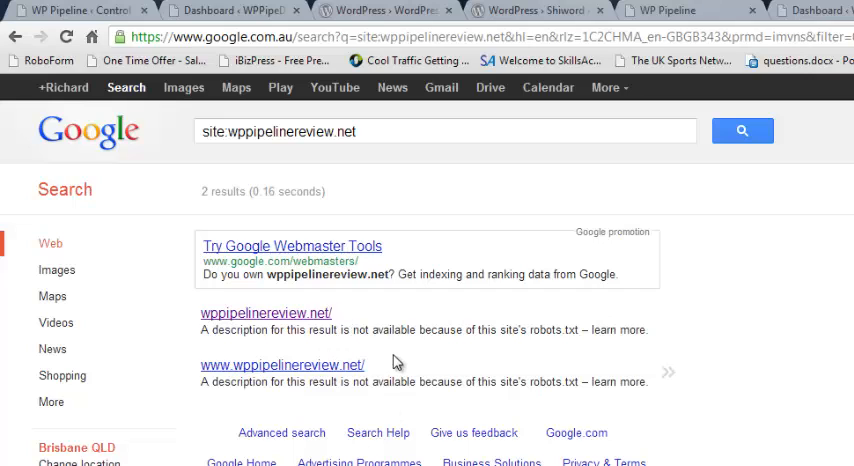
mouse_move(433, 387)
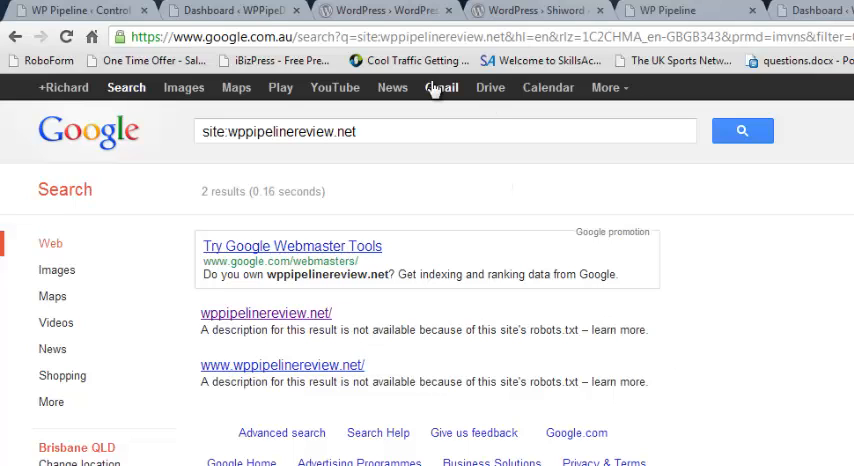
Step: Replace the query with 'time nyc' to look up the current time in New York
triple_click(444, 131)
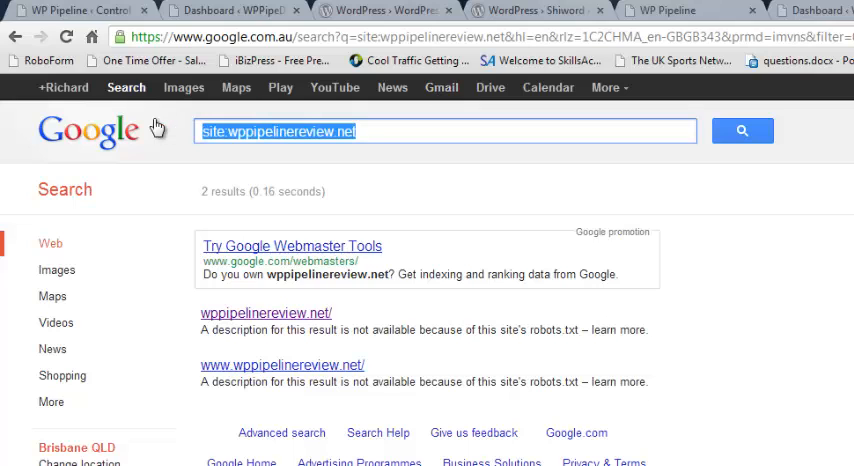
type("time nvd")
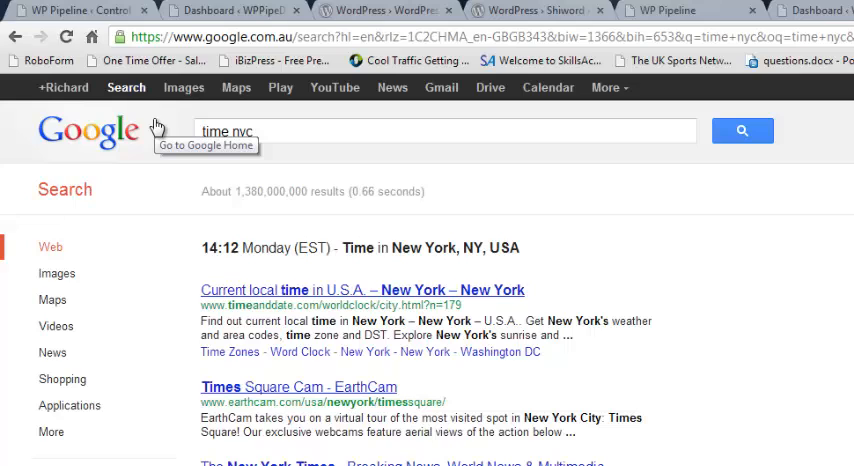
mouse_move(296, 271)
type("todays date")
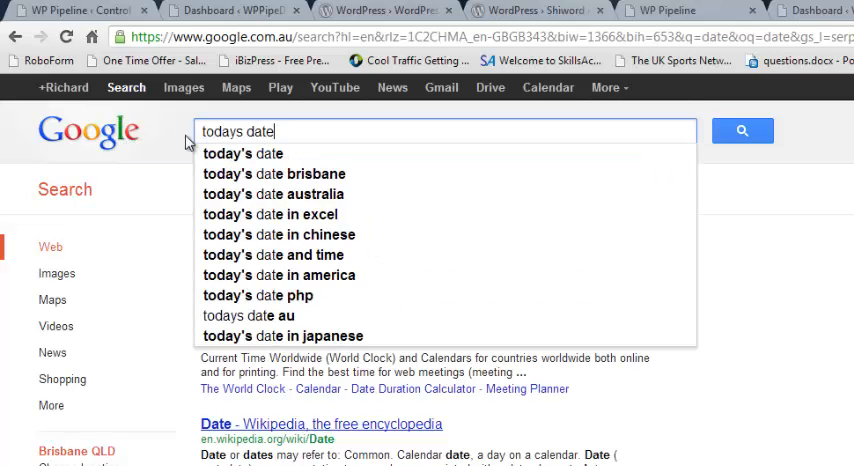
Step: Run the today's date search and reach todaysdate.com showing Tuesday November 13 2012
left_click(742, 130)
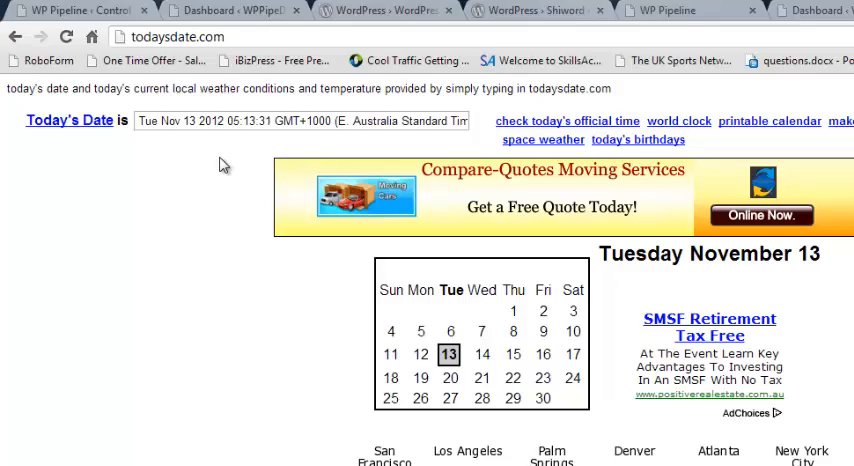
Step: Return to the WP Pipeline members area welcome page with its download links and guide
left_click(665, 10)
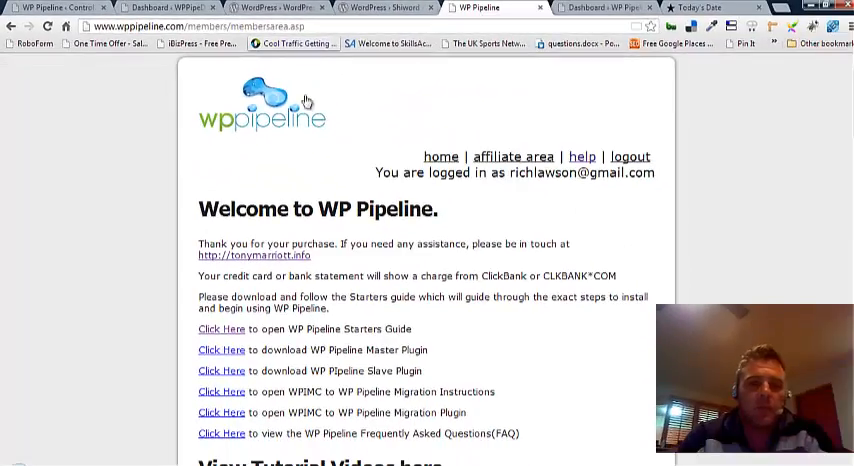
mouse_move(363, 149)
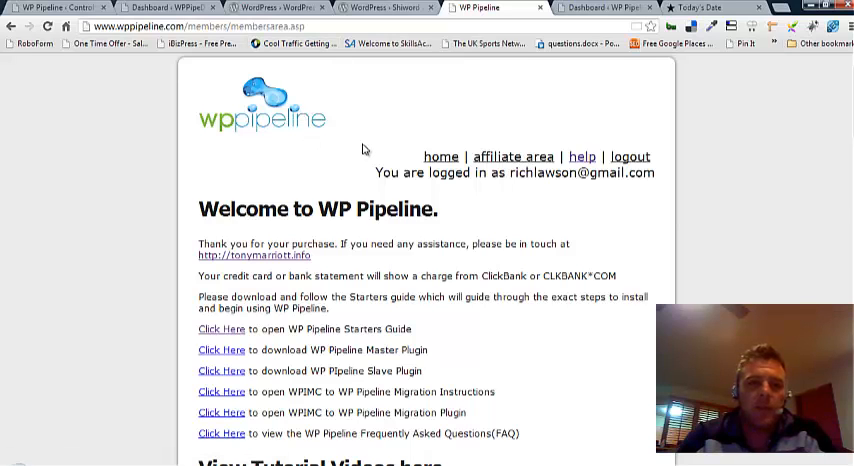